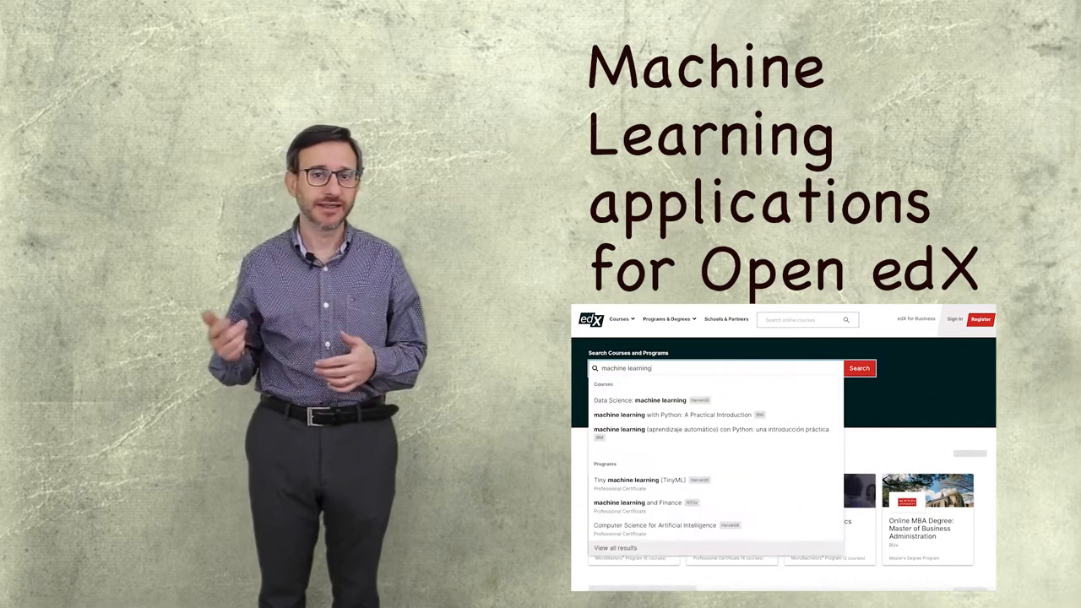
pyautogui.click(859, 368)
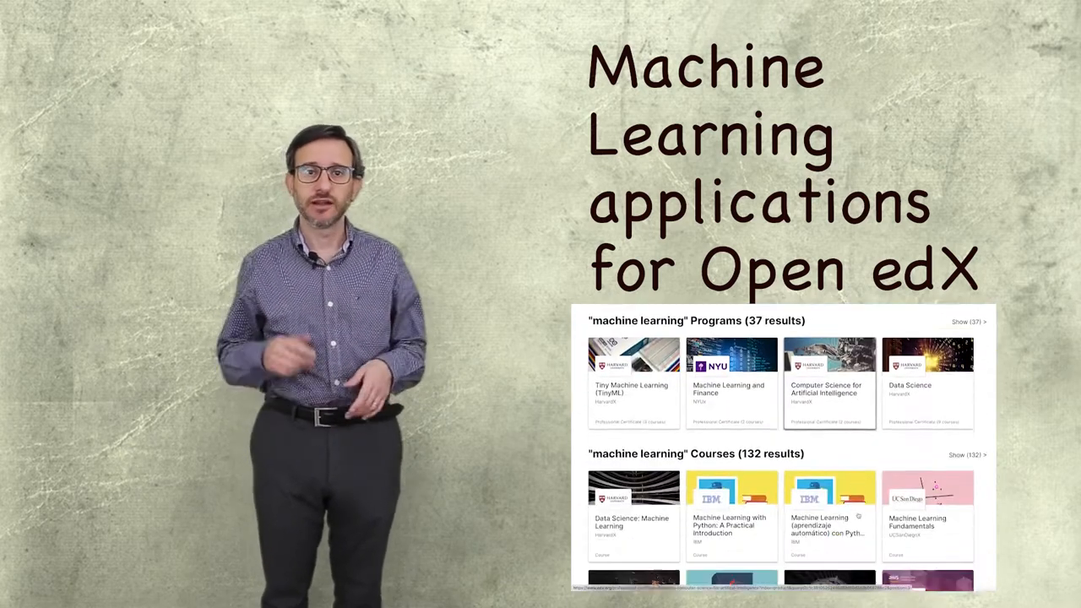
pyautogui.scroll(-3)
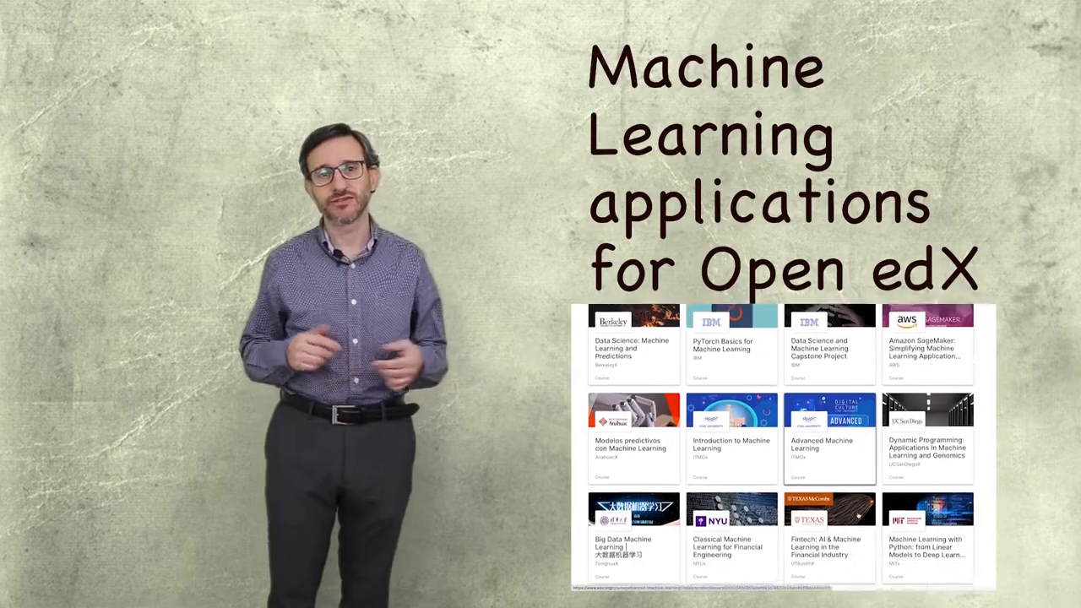